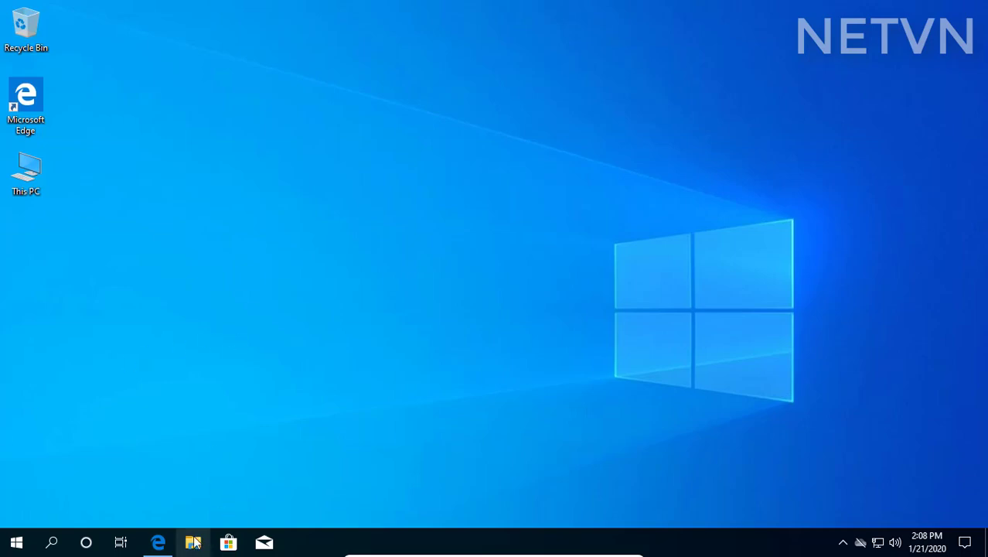
Launch an administrator Command Prompt from the Start search for cmd.
left_click(192, 541)
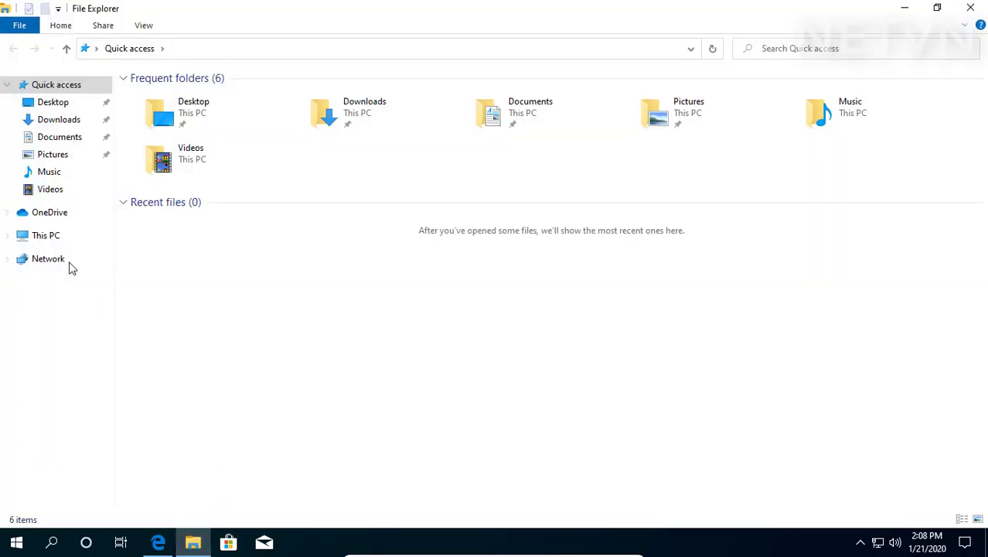
mouse_move(47, 235)
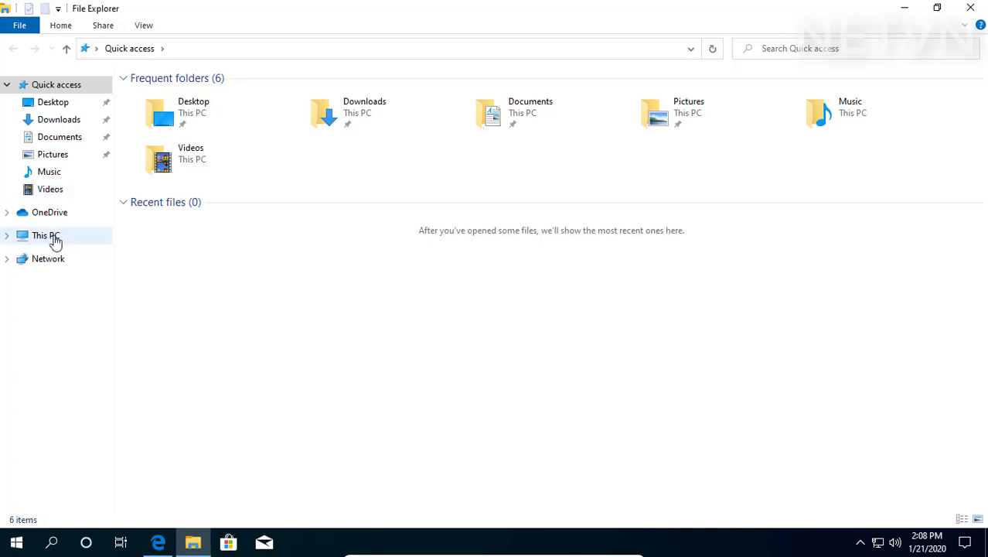
left_click(46, 235)
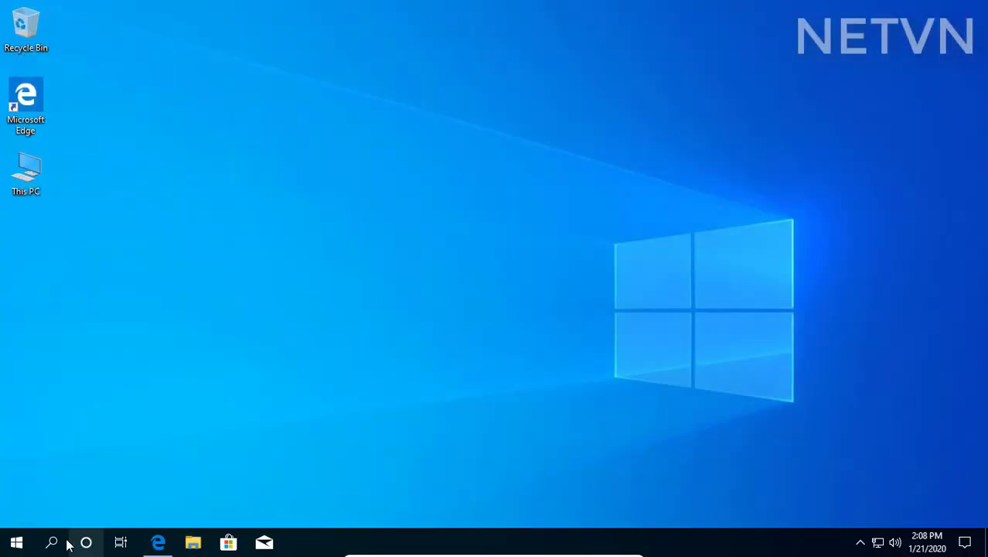
type("cmd")
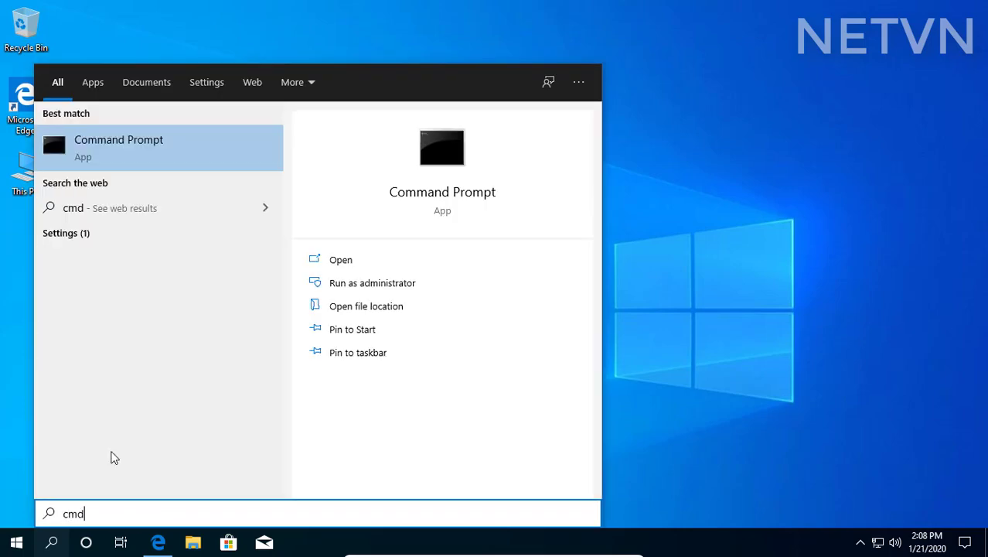
left_click(371, 282)
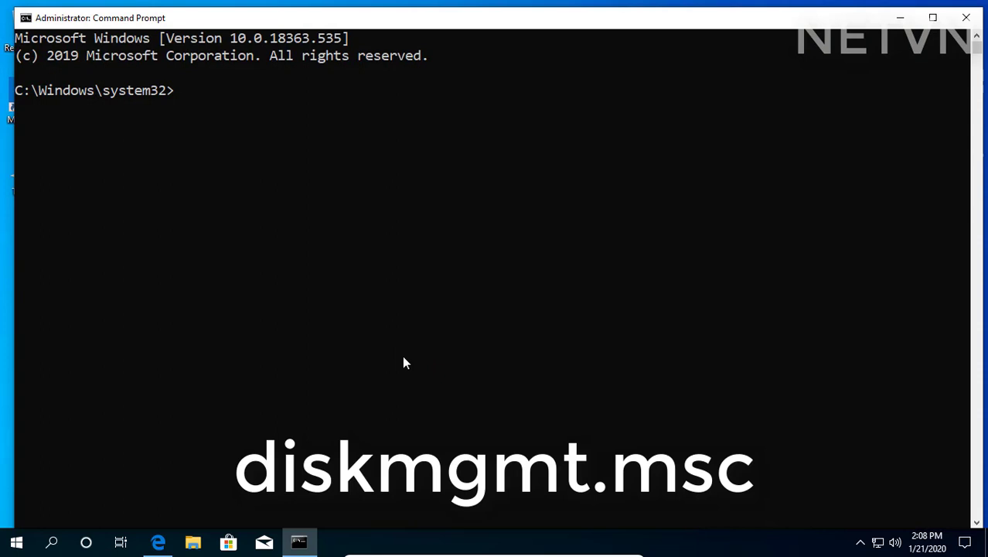
Enter the diskmgmt.msc command at the prompt to launch Disk Management.
type("di")
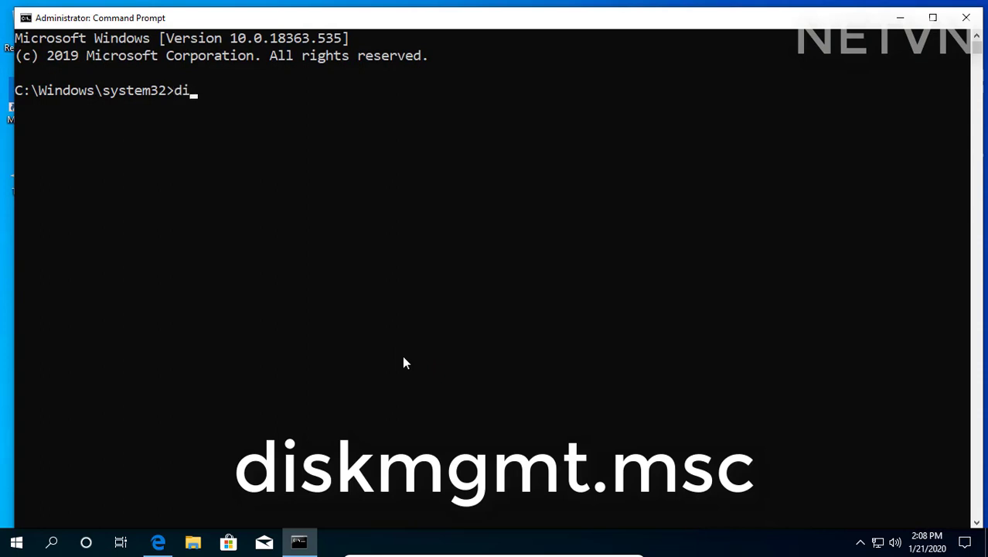
type("skm")
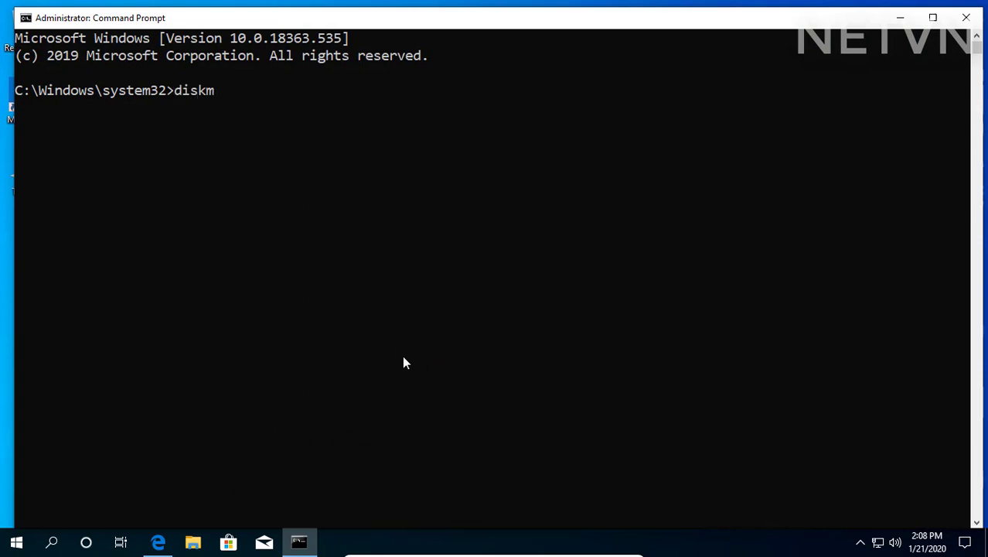
type("gmt.msc")
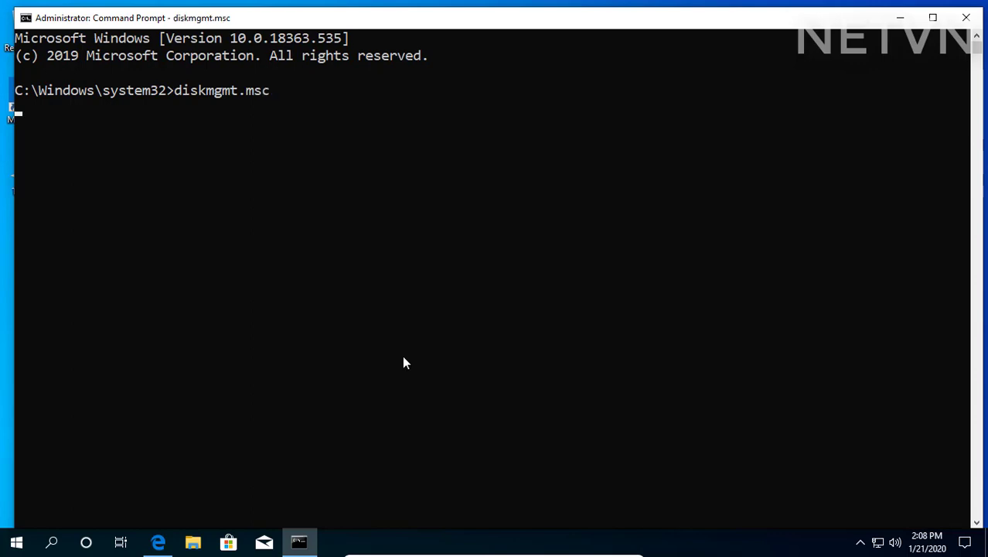
Shrink the C: volume by 50000 MB in Disk Management, creating 48.83 GB unallocated space.
key("Return")
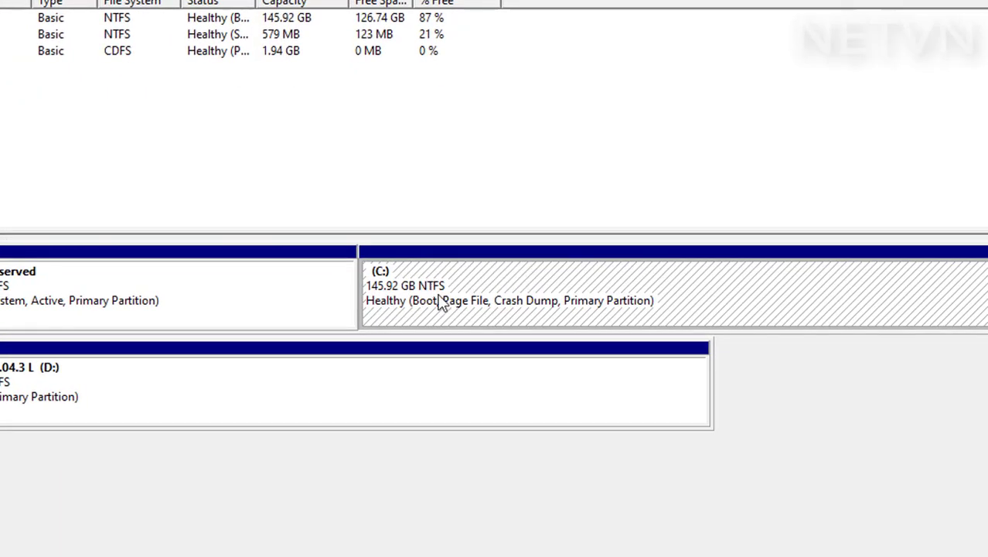
right_click(445, 300)
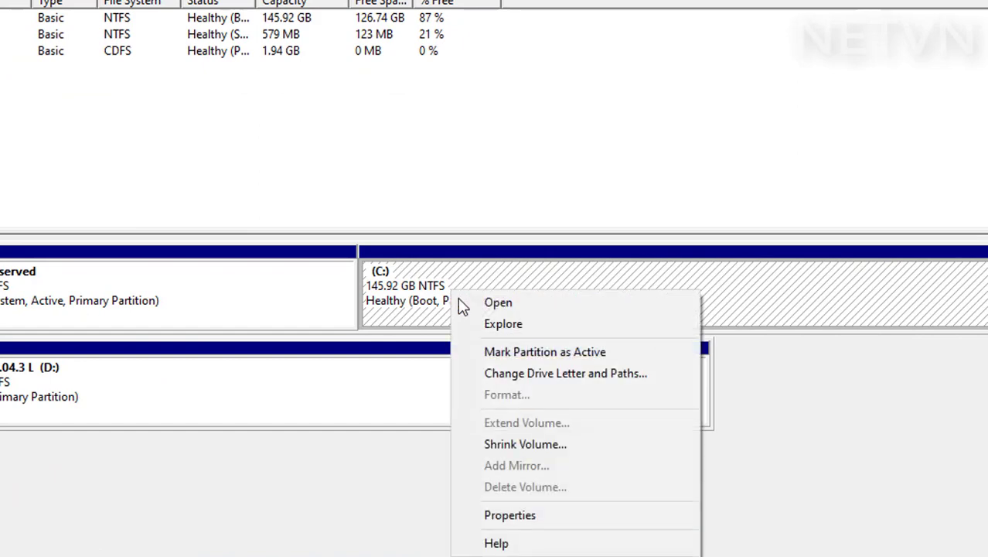
left_click(525, 442)
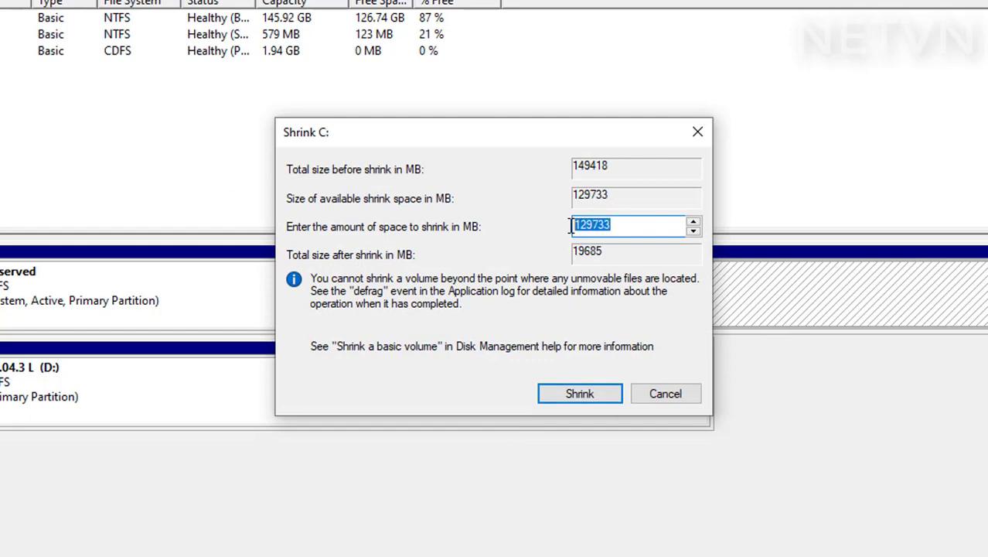
type("50000")
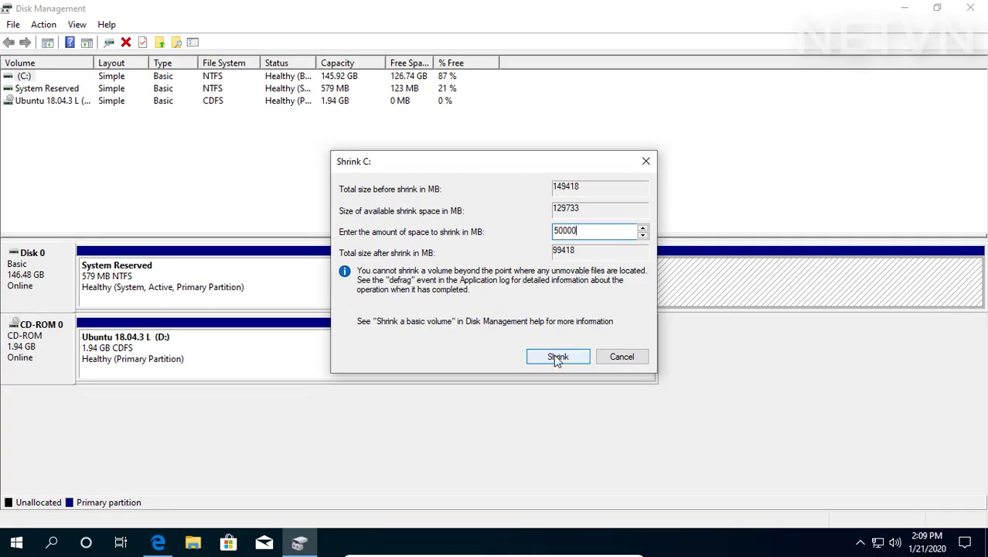
left_click(557, 355)
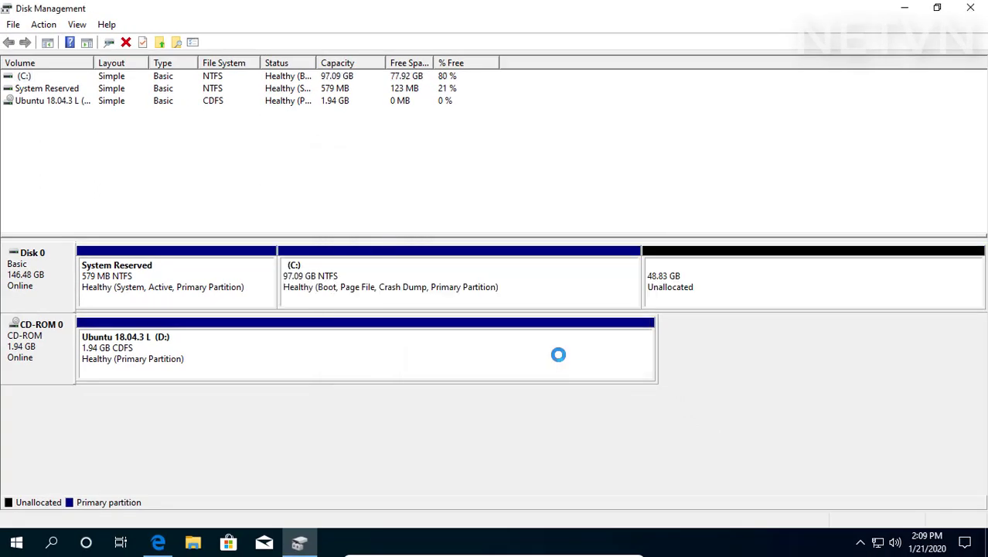
Review the unallocated space and the 97.09 GB C: partition, then close Disk Management.
left_click(812, 278)
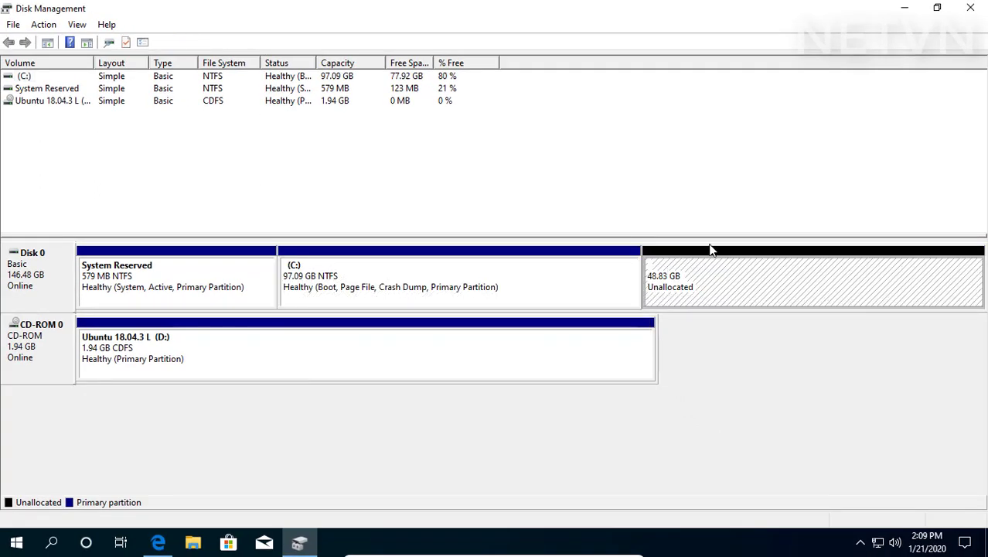
left_click(459, 278)
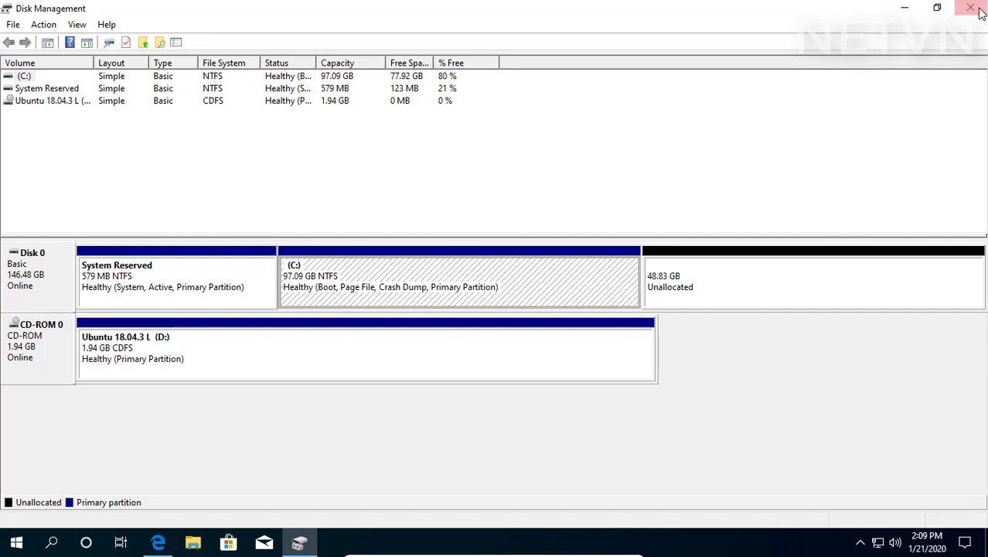
left_click(971, 8)
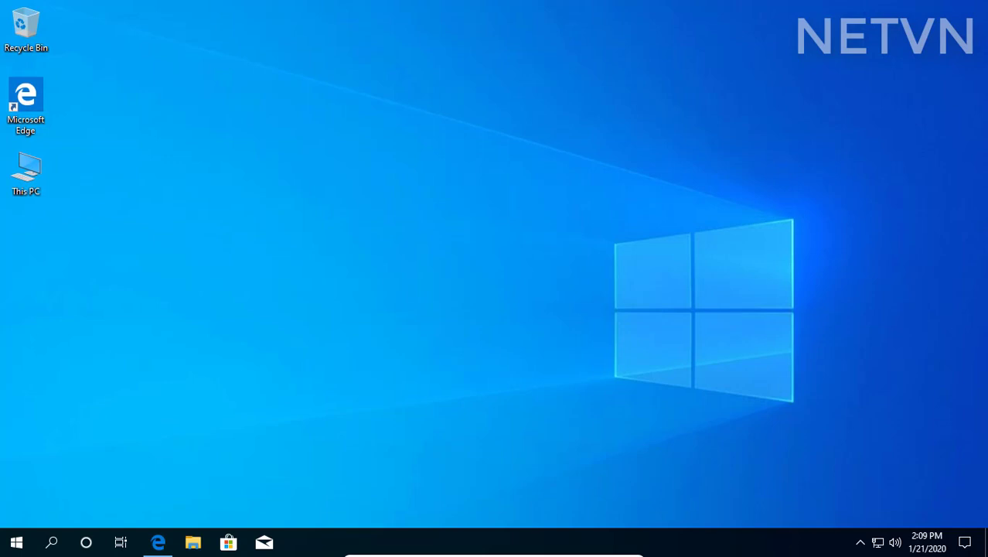
mouse_move(325, 316)
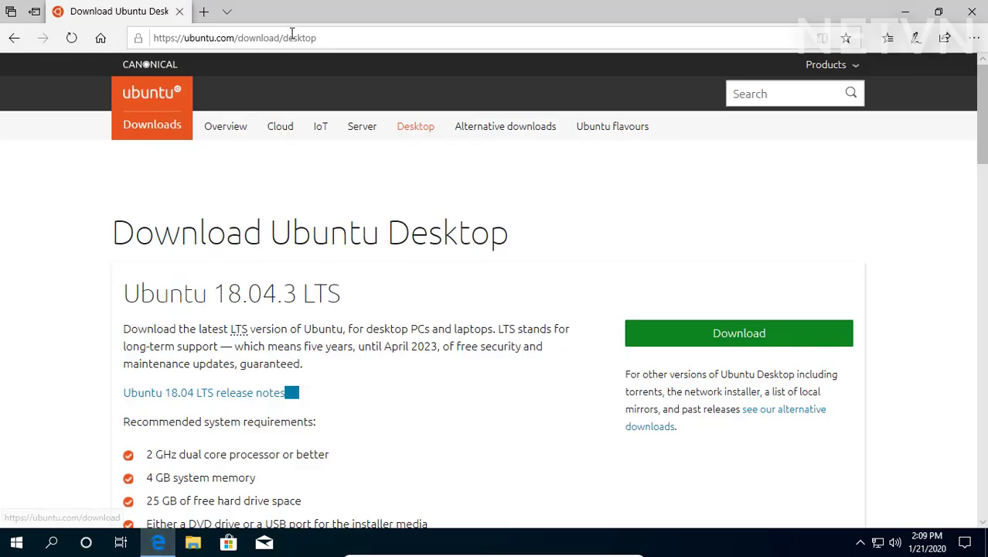
left_click(235, 37)
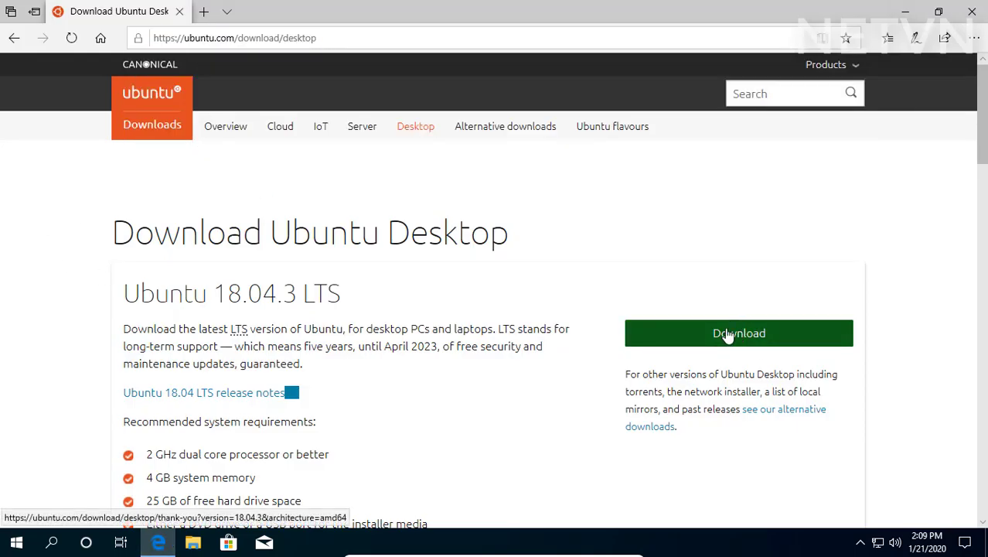
scroll("down", 3)
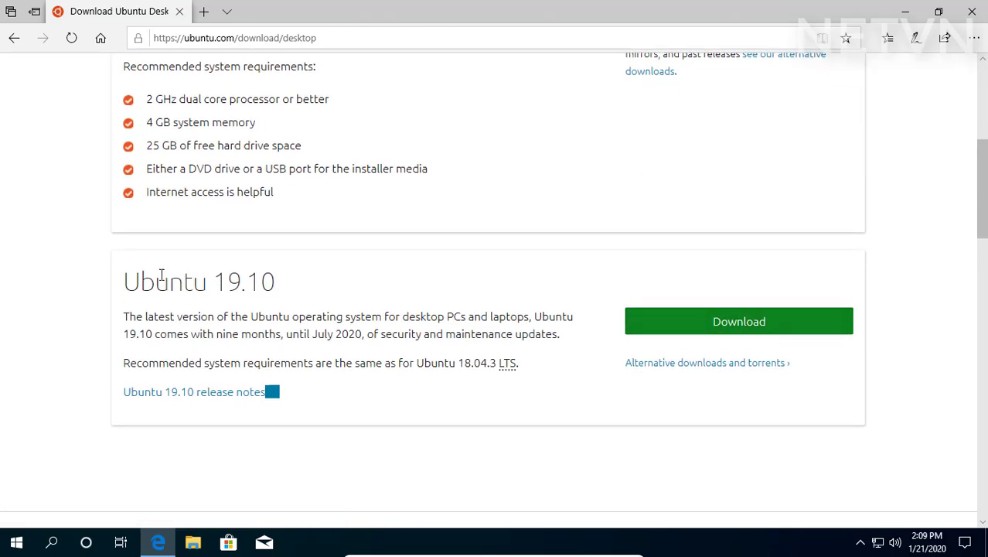
scroll("up", 3)
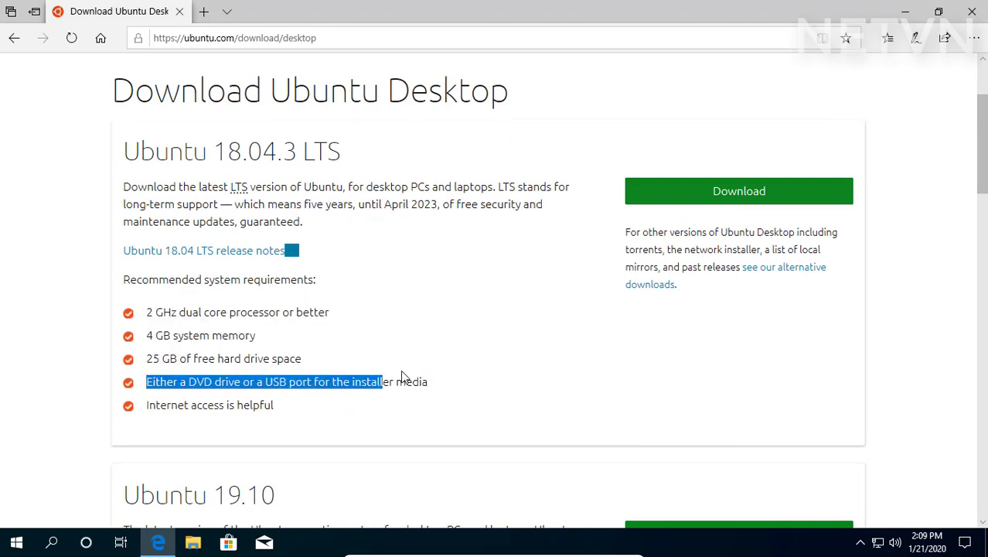
left_click_drag(380, 381, 429, 381)
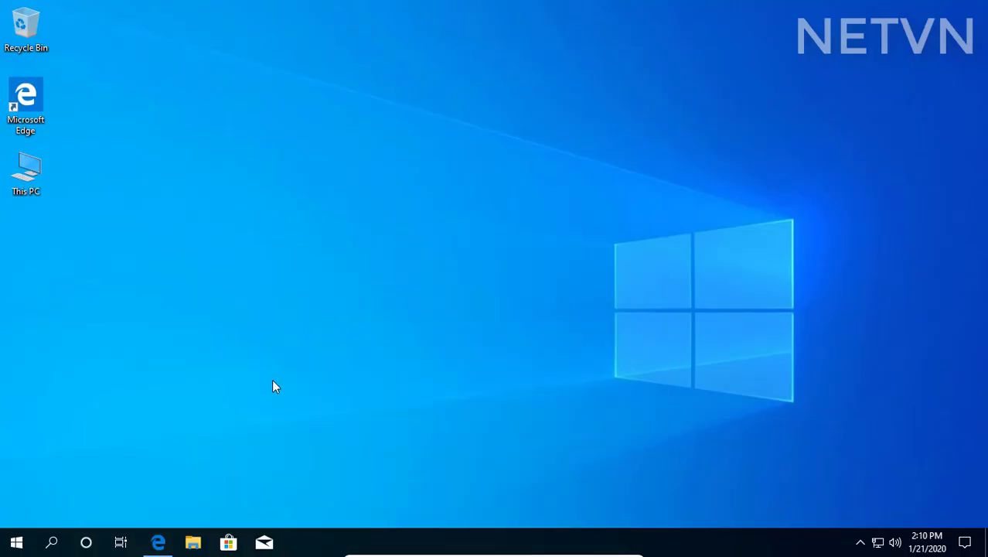
left_click(192, 542)
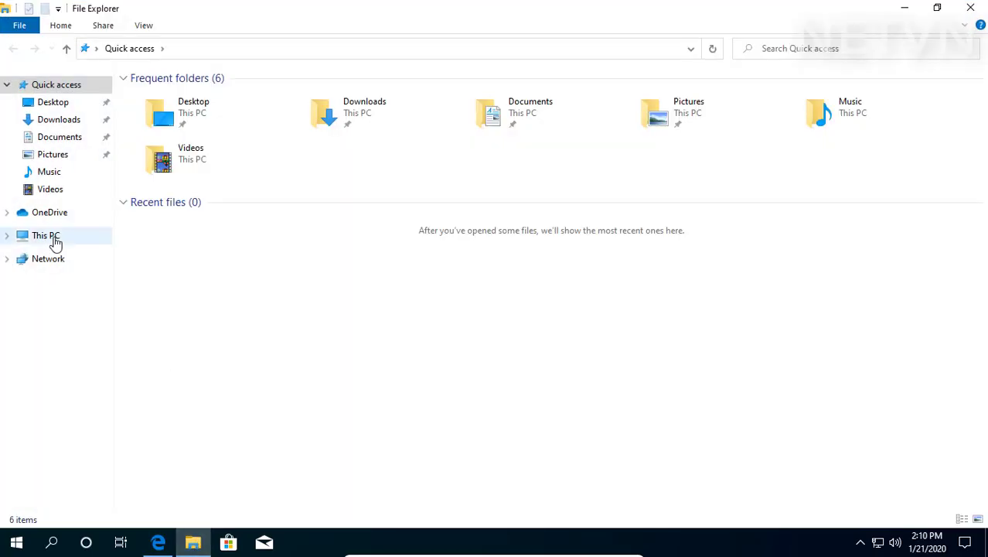
left_click(46, 235)
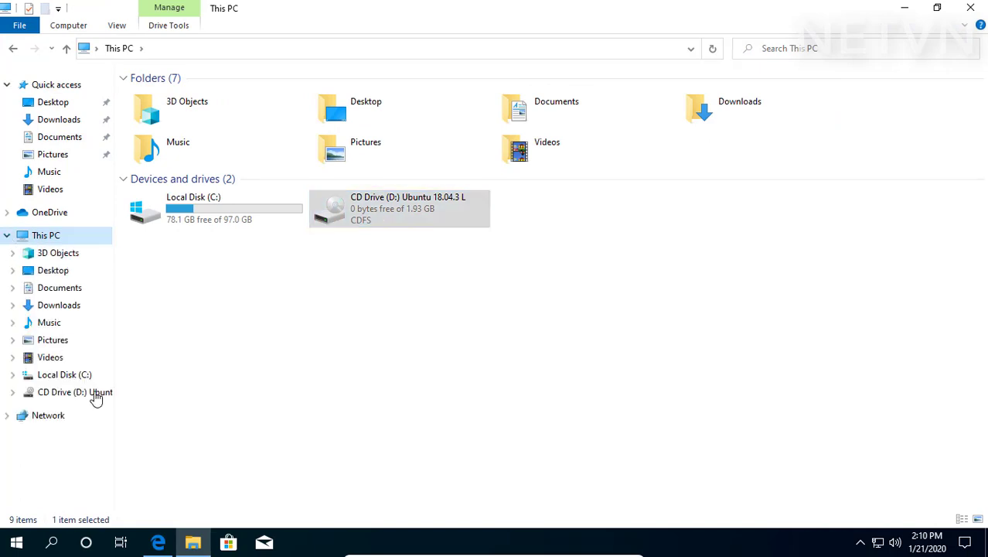
double_click(399, 207)
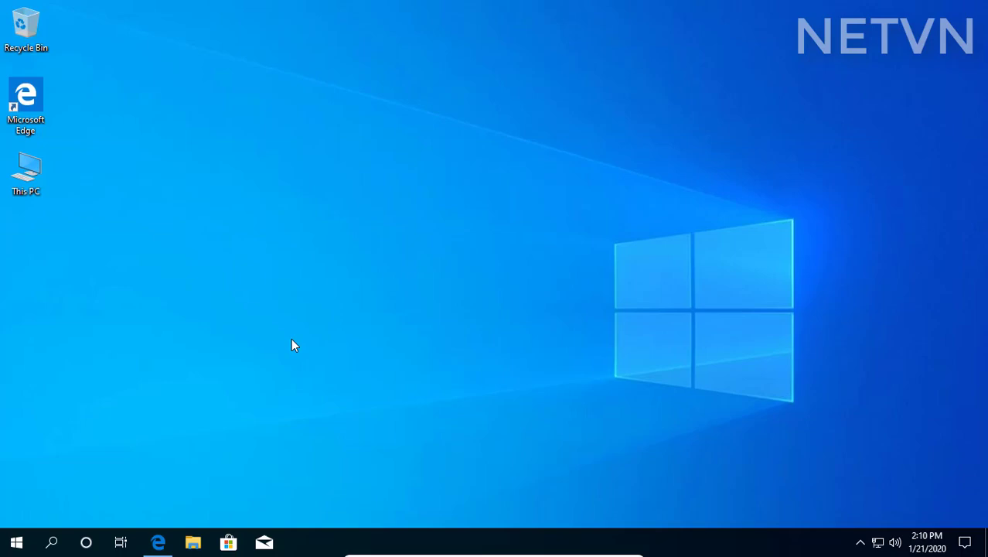
left_click(15, 541)
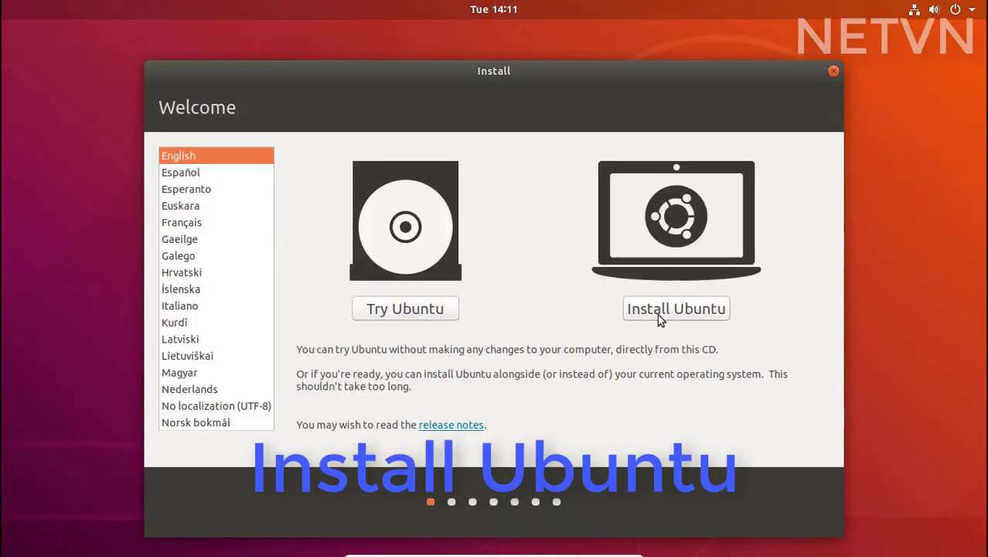
Begin a normal Ubuntu installation with English (US) keyboard and no update downloads.
left_click(675, 307)
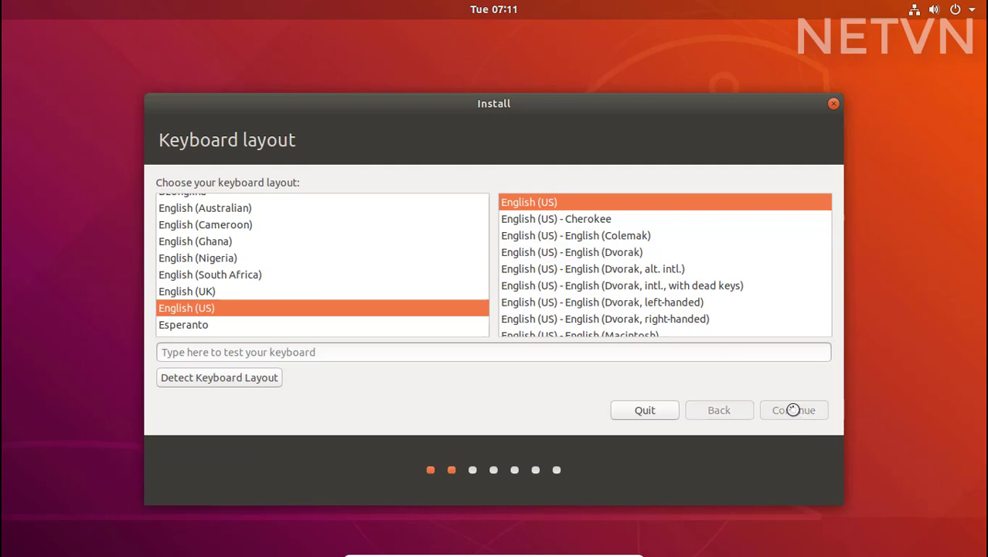
left_click(793, 409)
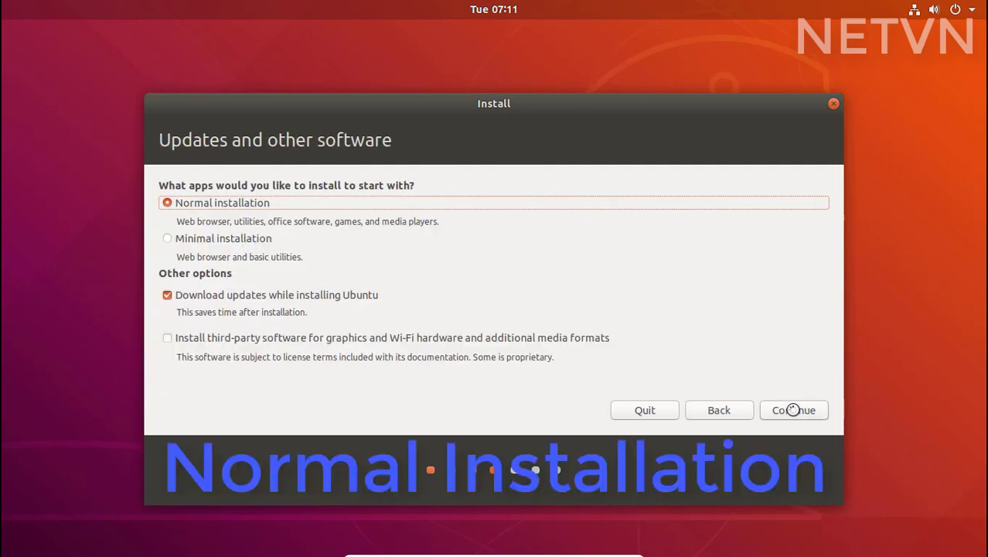
mouse_move(238, 263)
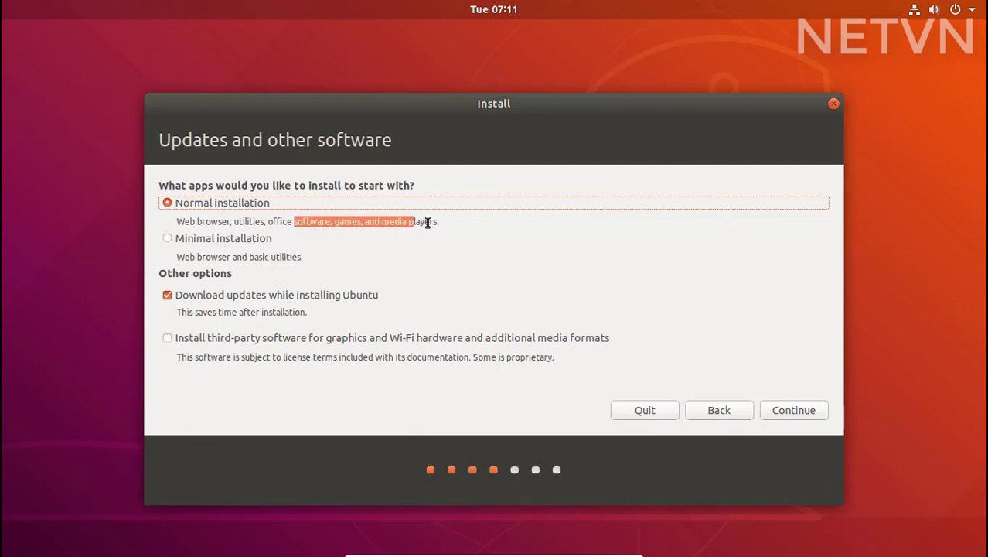
left_click(167, 294)
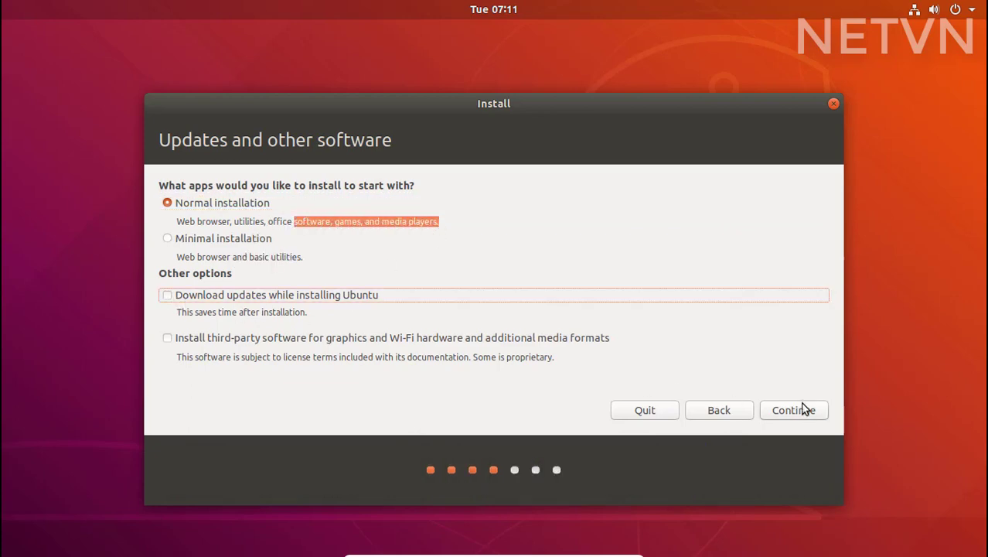
left_click(793, 410)
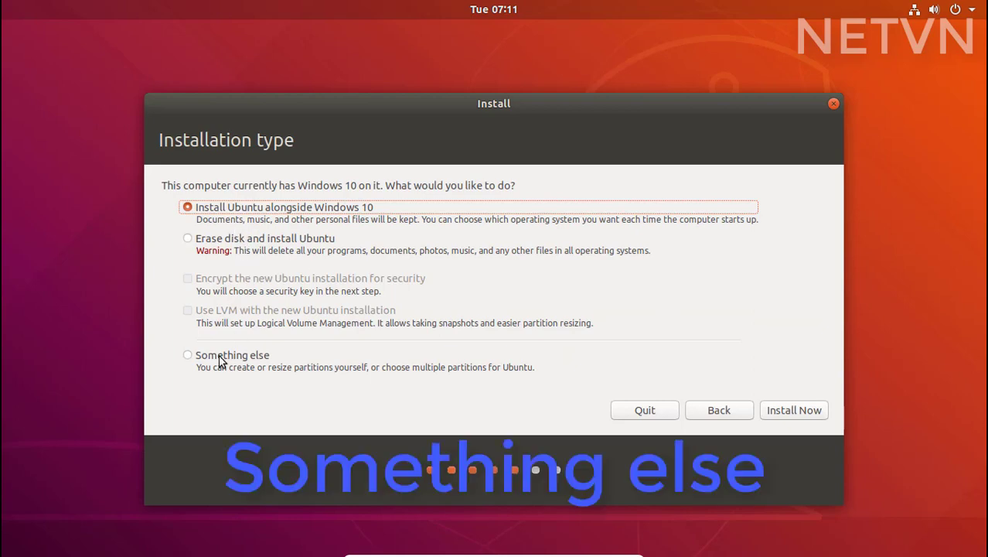
Choose 'Something else' manual partitioning to reach the partition table with free space.
left_click(187, 354)
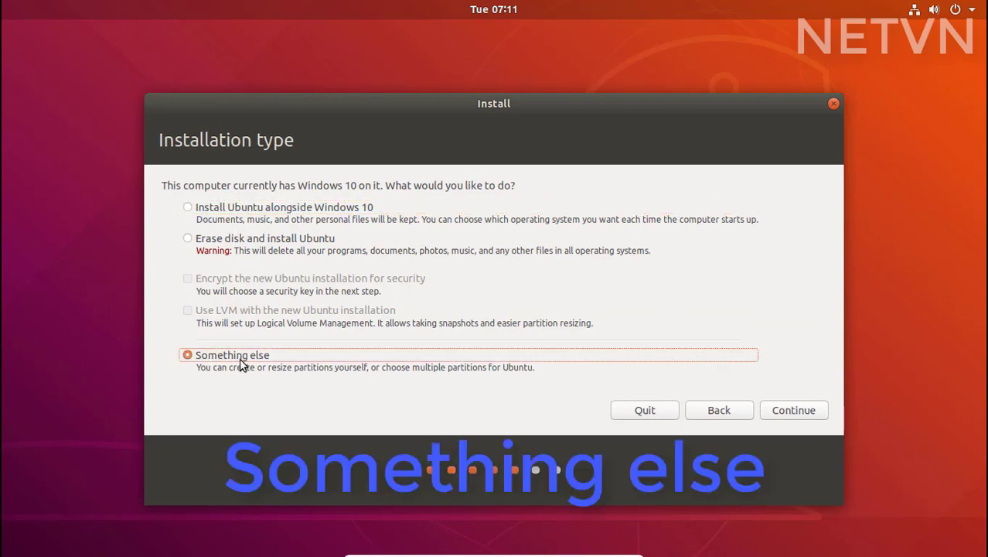
mouse_move(793, 409)
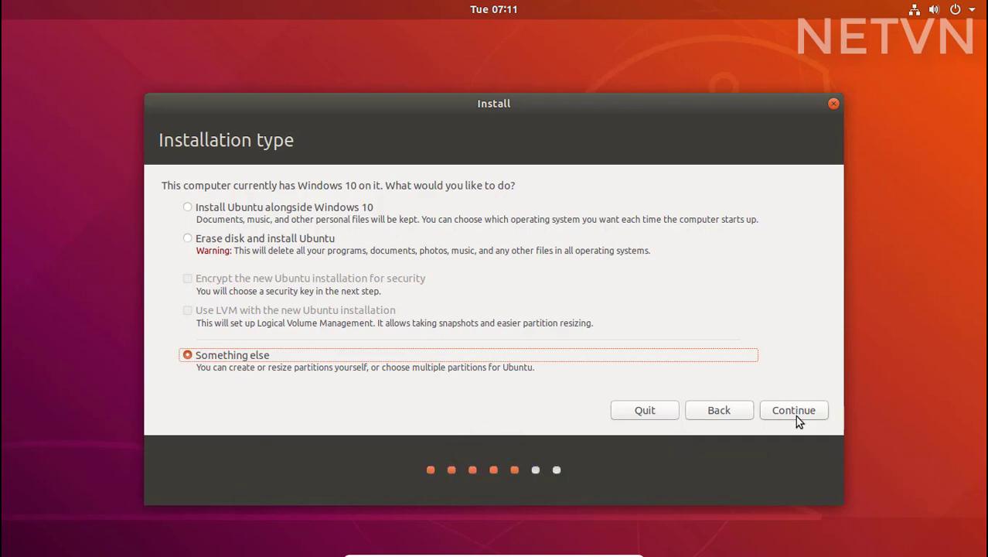
left_click(793, 410)
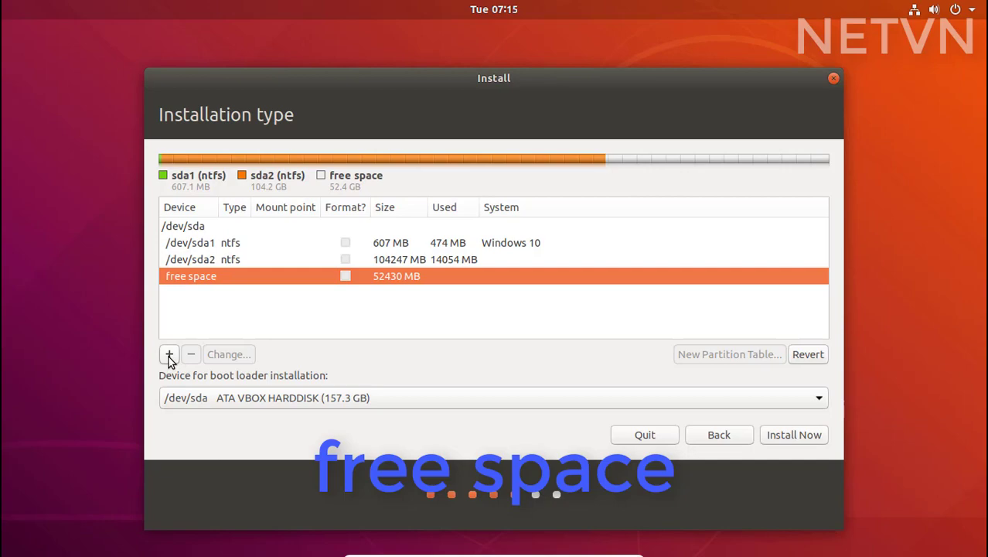
Create a 52428 MB ext4 partition in the free space mounted at /.
left_click(170, 354)
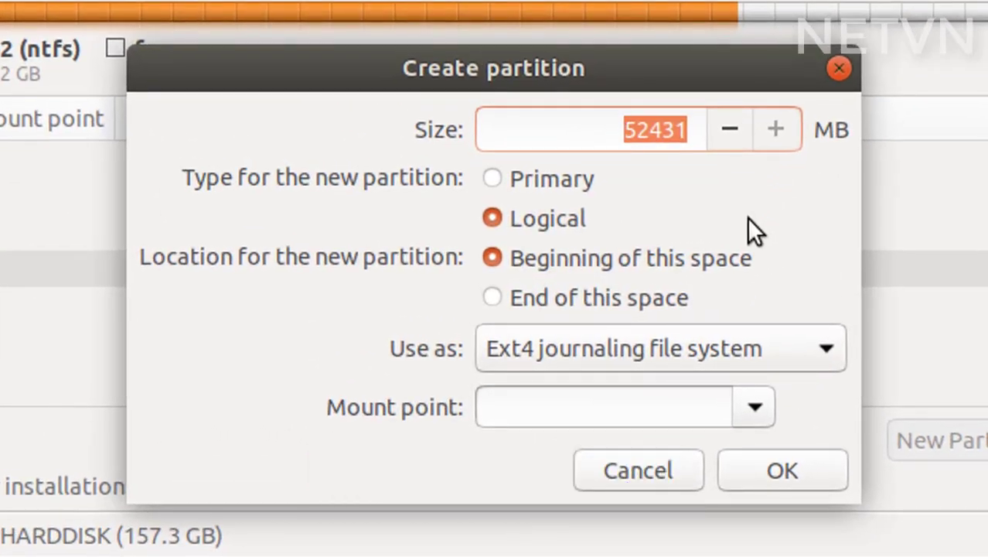
mouse_move(745, 317)
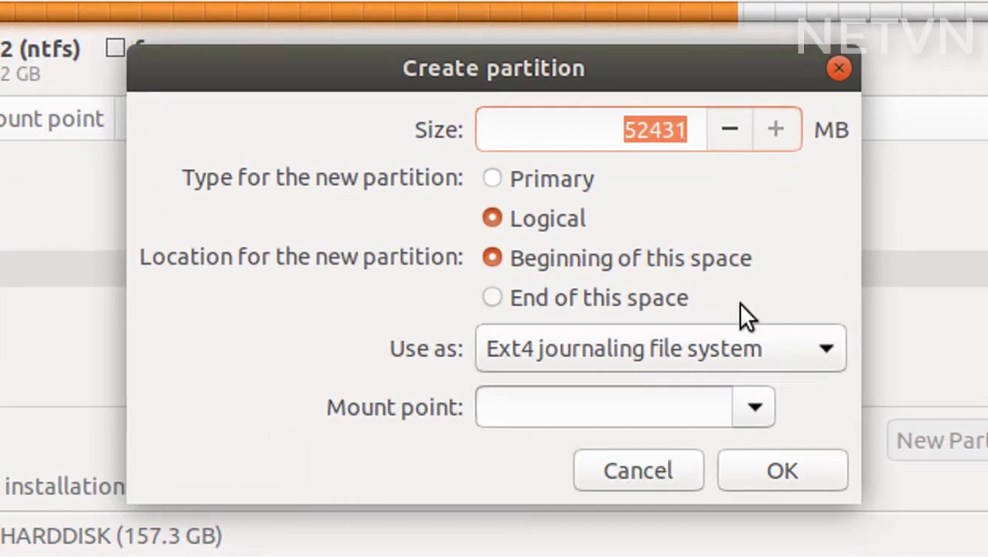
left_click(603, 407)
type("/")
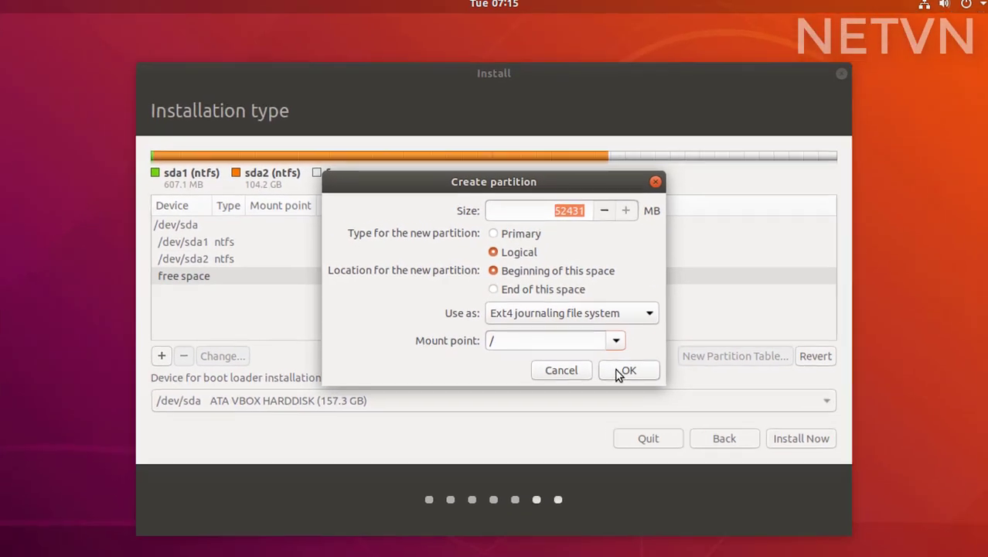
left_click(628, 370)
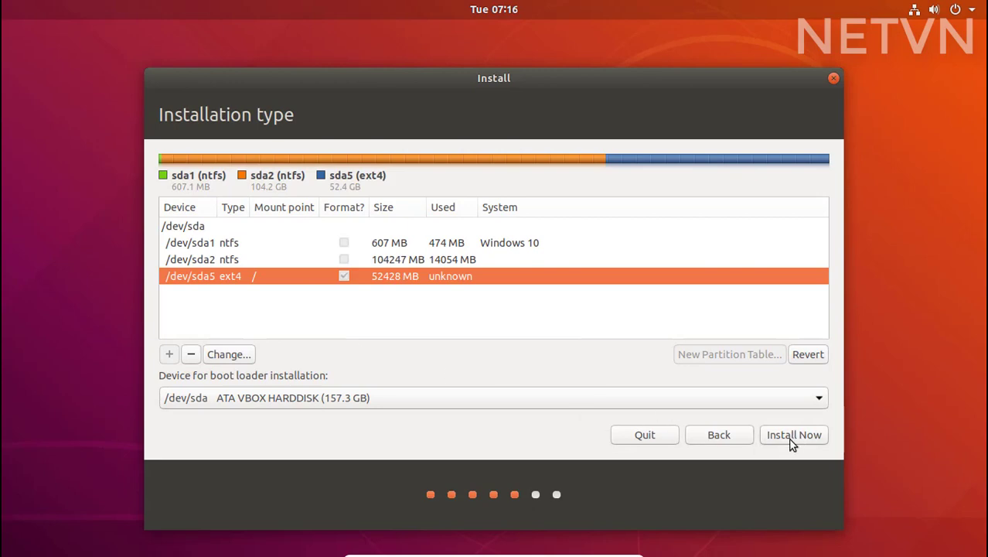
Start installing onto the new layout and confirm writing the partition changes to disk.
left_click(794, 433)
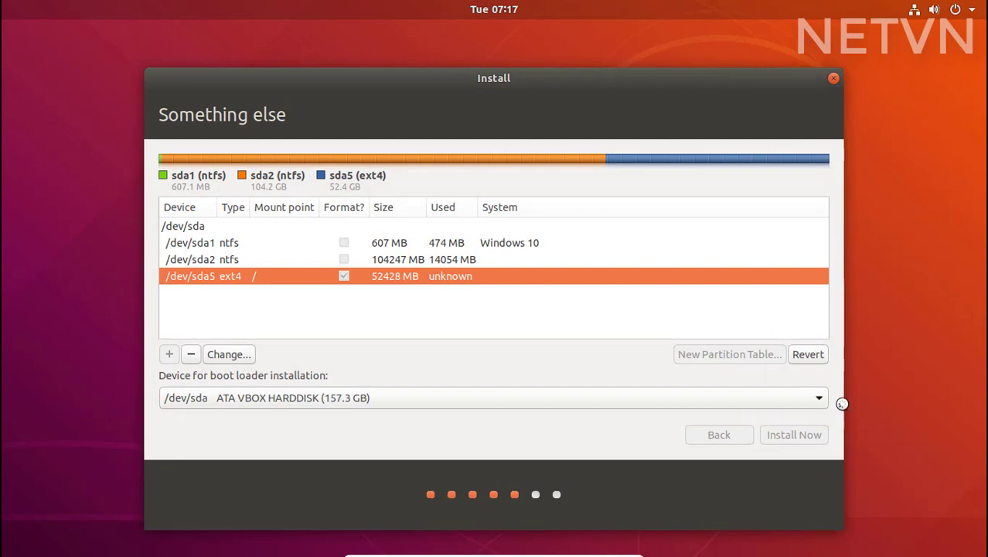
left_click(793, 433)
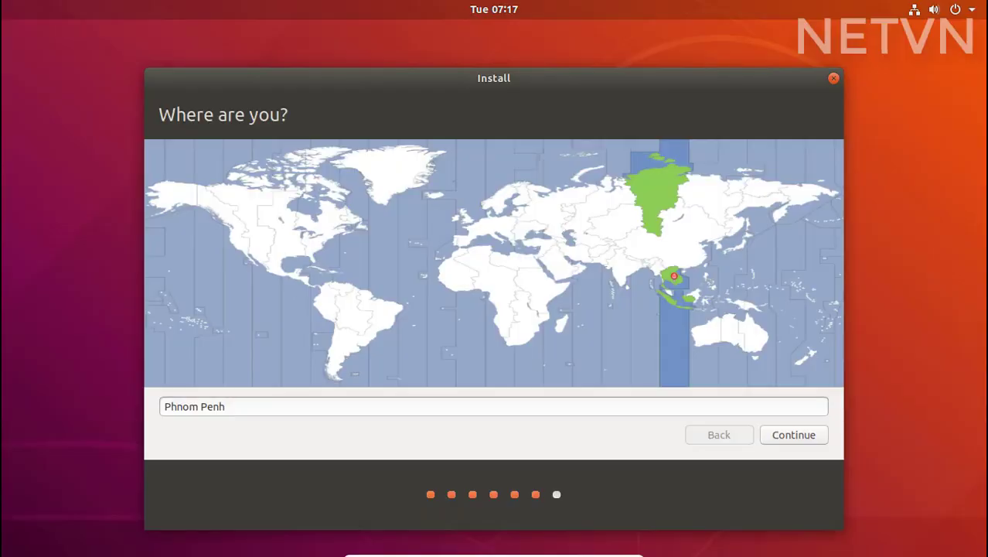
Pick Chicago on the time zone map and continue to the account step.
left_click(298, 232)
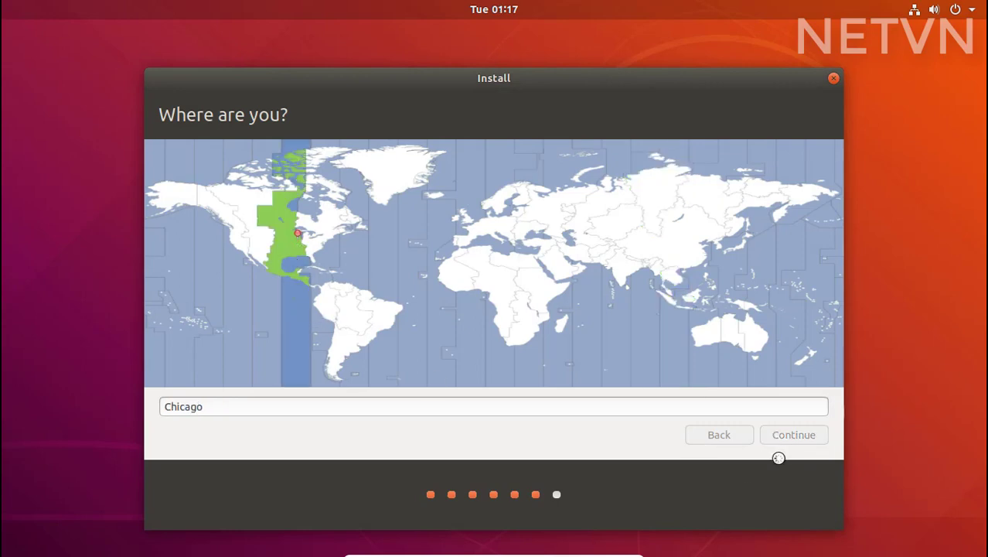
left_click(792, 433)
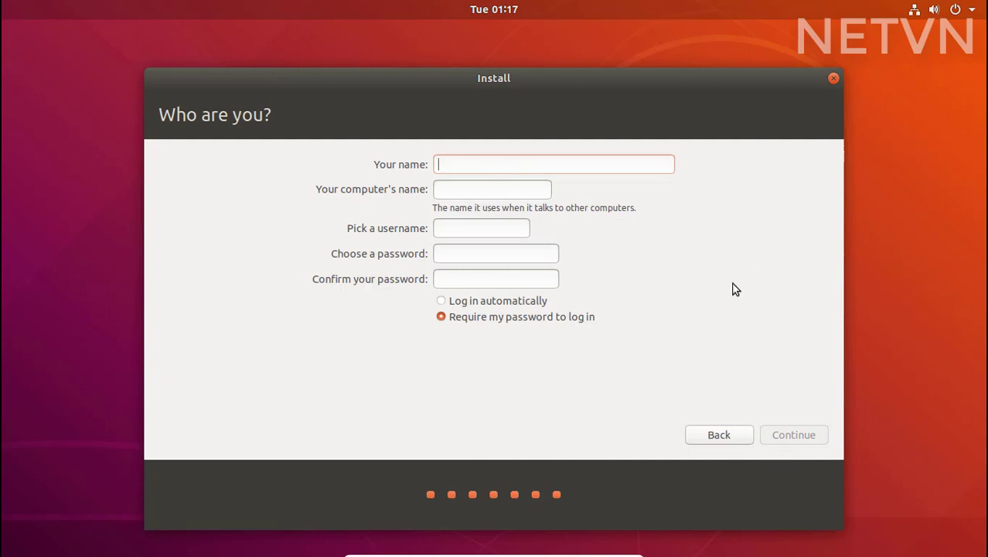
Create the NETVN account with a password and automatic login, starting the file copy.
type("NETVN")
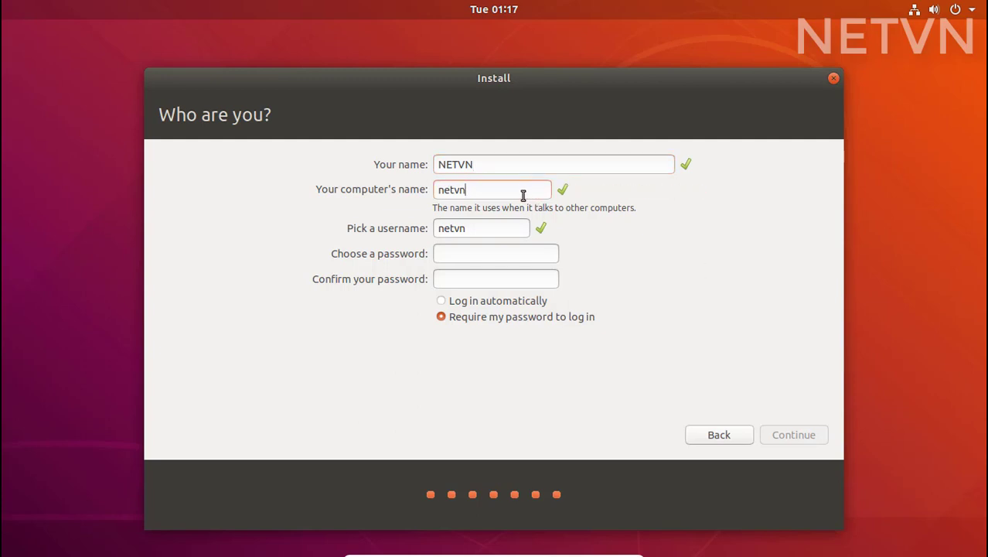
left_click(495, 254)
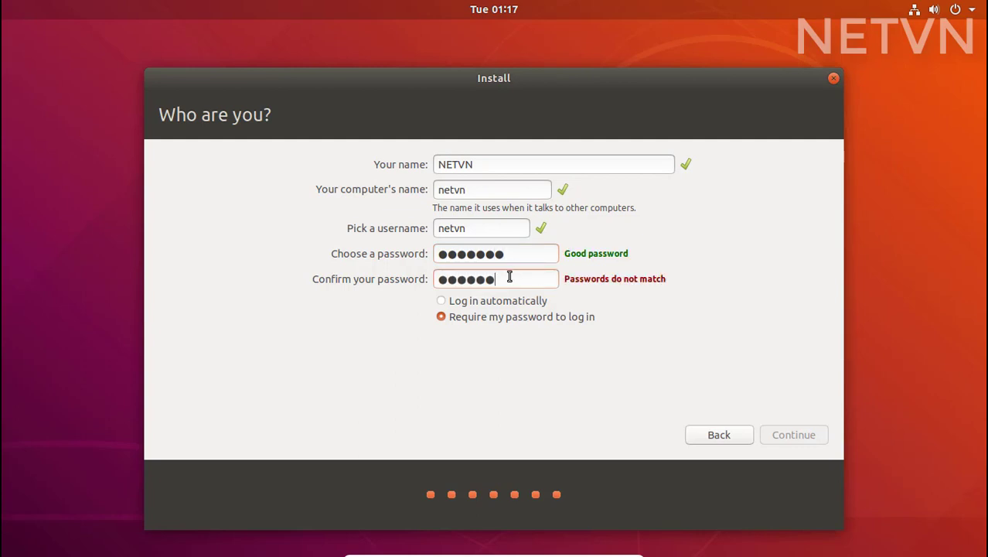
left_click(440, 300)
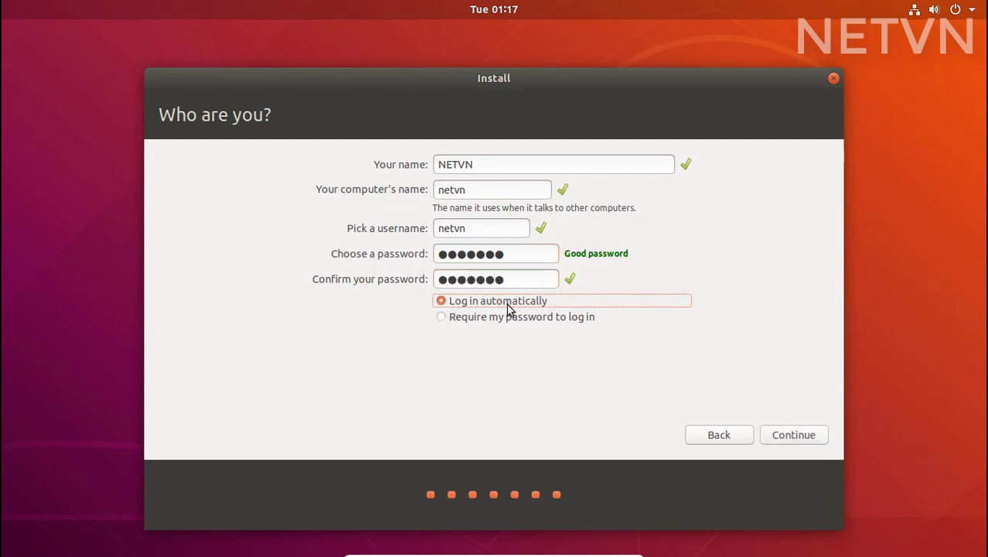
left_click(792, 433)
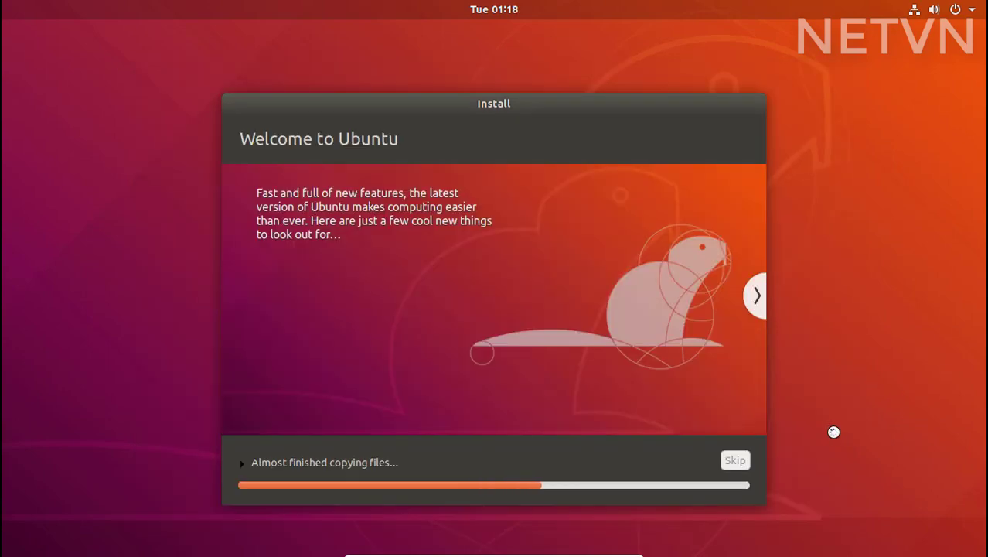
Finish the installation and restart into the GRUB boot menu listing Ubuntu and Windows 10.
left_click(755, 296)
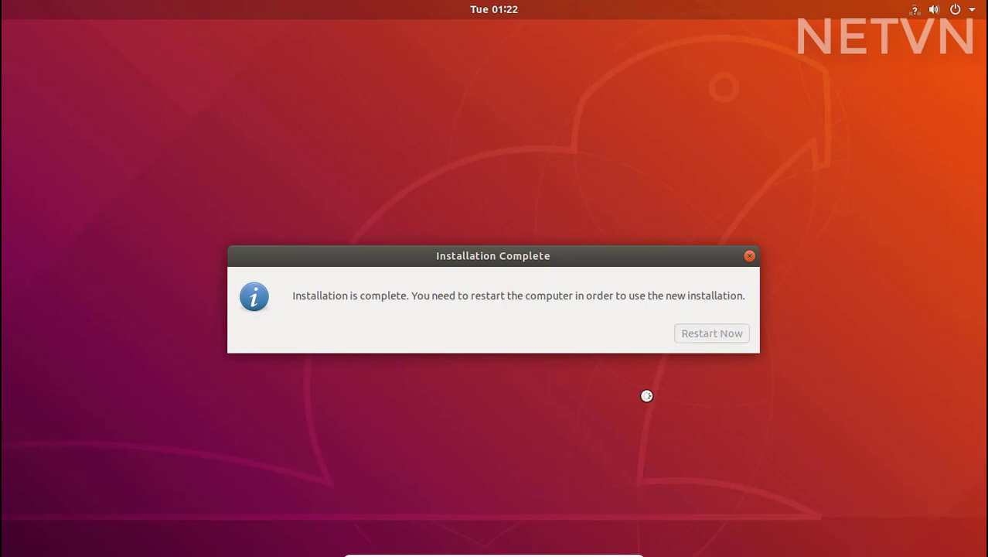
left_click(711, 332)
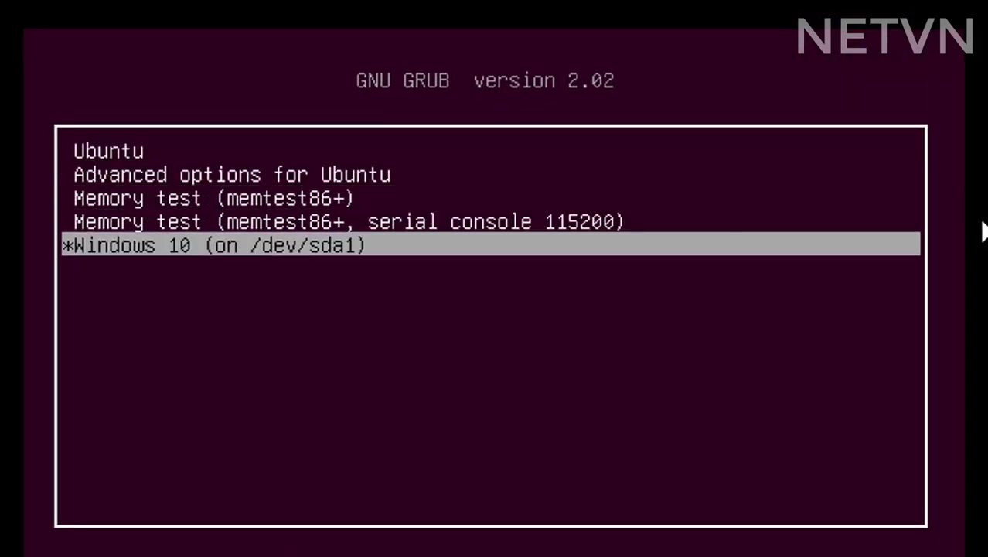
Select the Ubuntu entry in the GRUB menu and boot to the Ubuntu desktop.
key("Up")
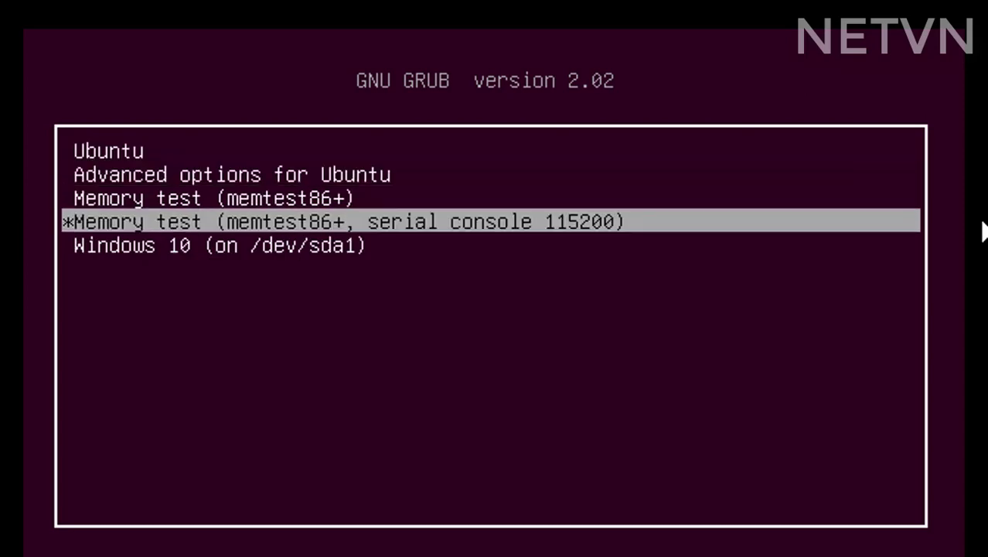
key("Up")
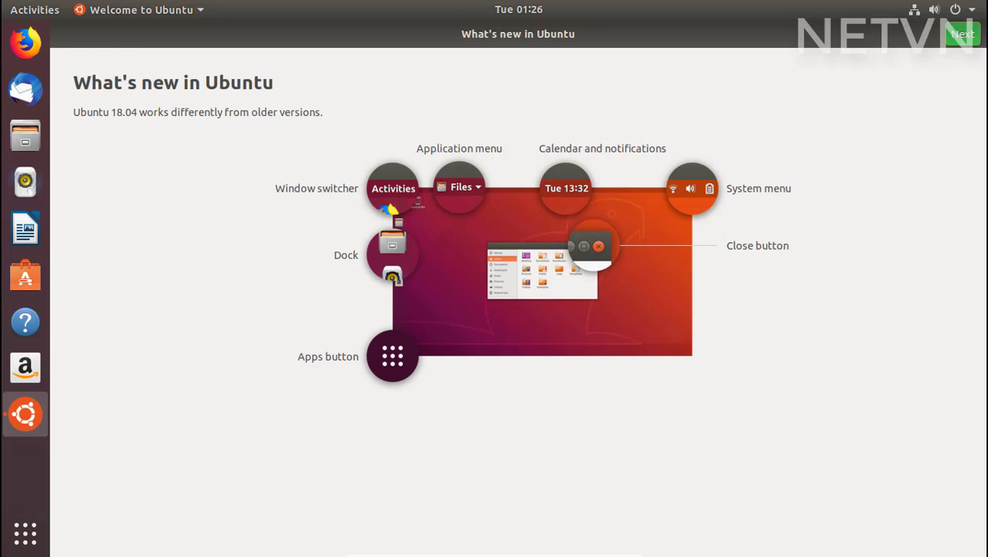
mouse_move(756, 116)
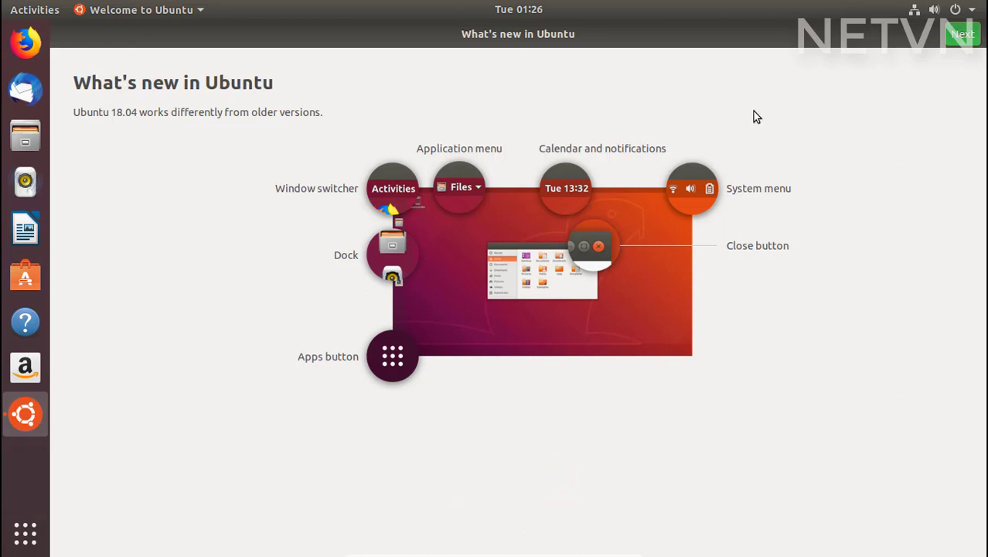
Finish the Welcome to Ubuntu tour and show the installed applications grid.
left_click(961, 34)
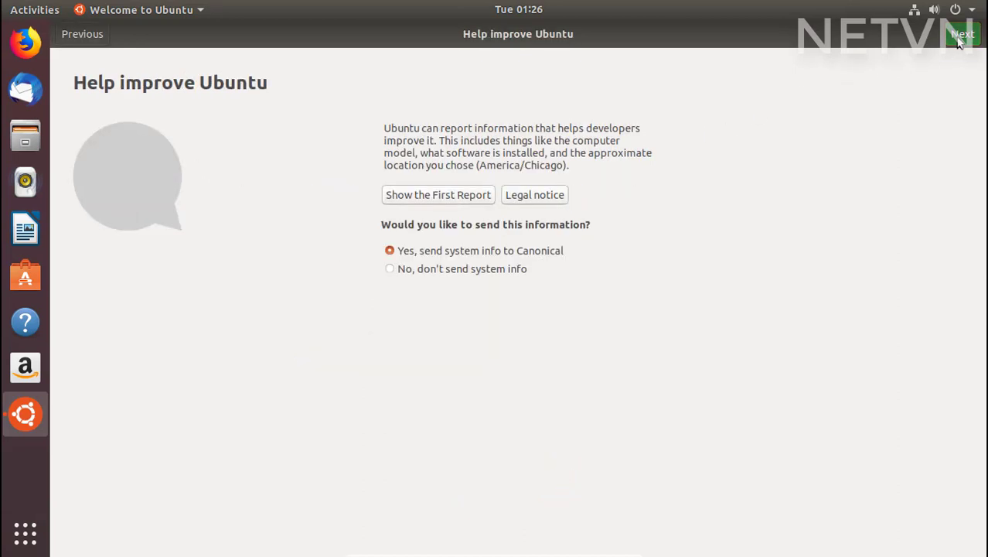
left_click(962, 35)
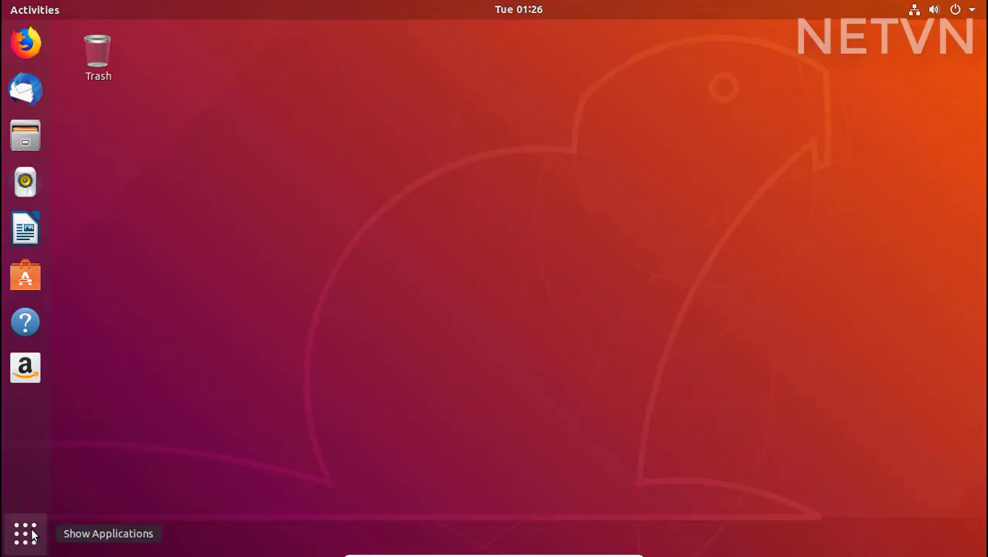
left_click(24, 532)
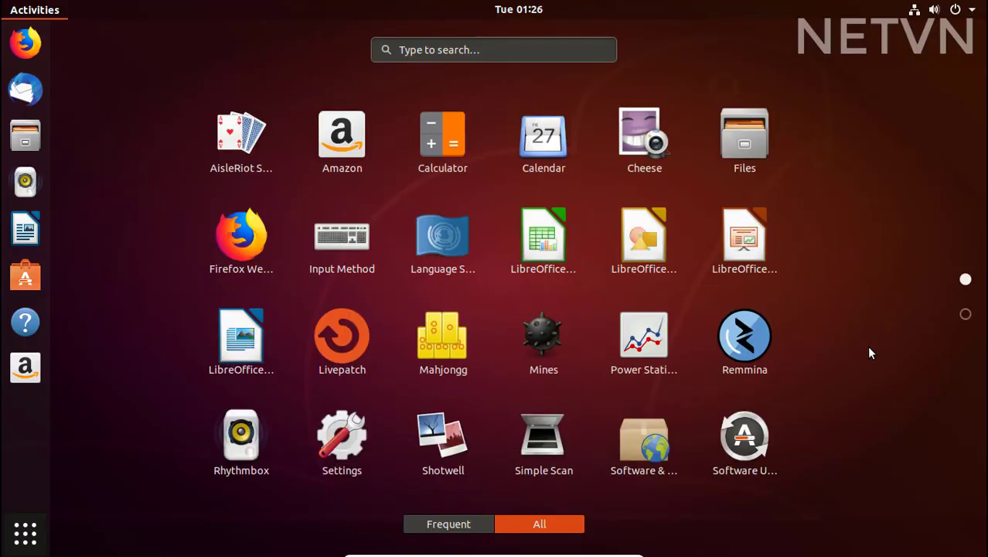
mouse_move(25, 368)
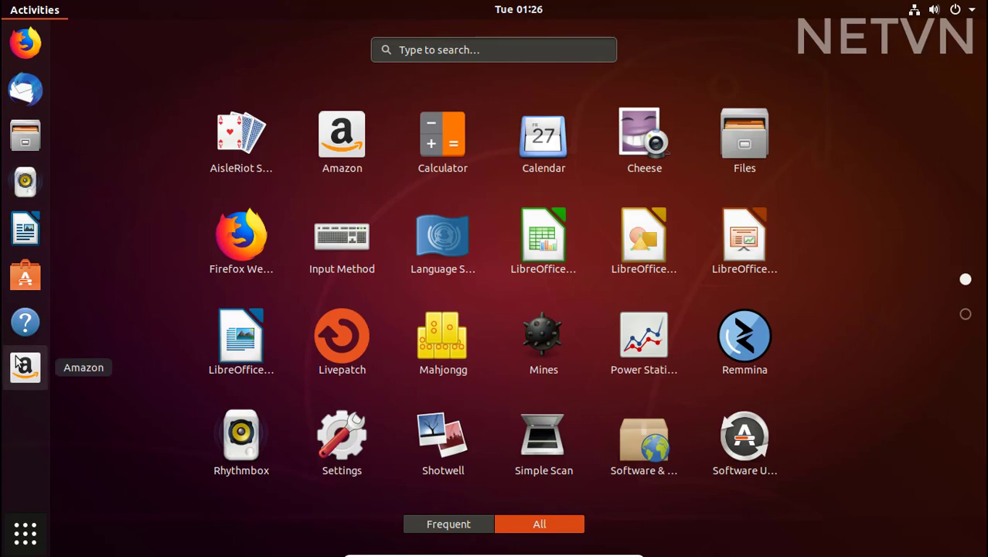
Restart from the system menu and sign in to Windows 10.
left_click(955, 9)
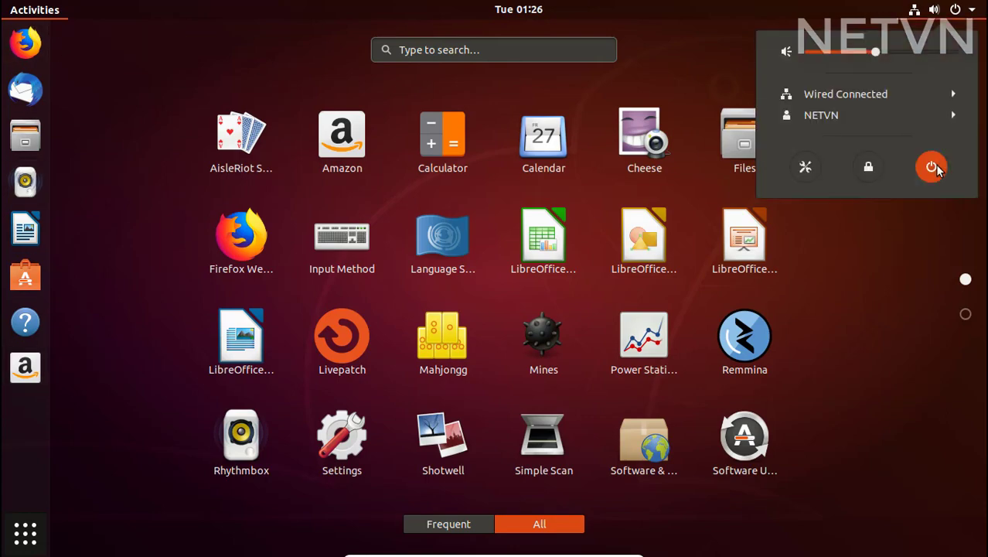
left_click(931, 167)
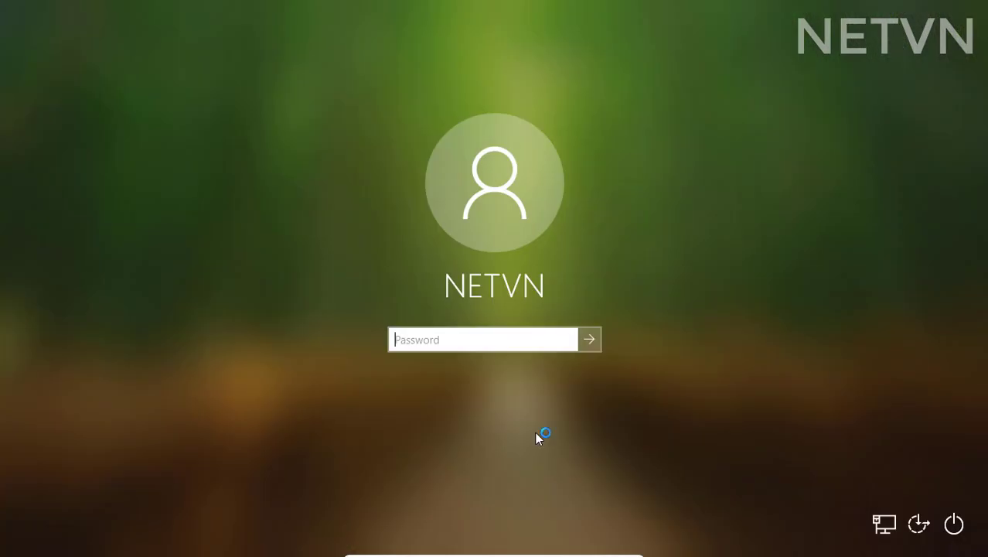
left_click(589, 338)
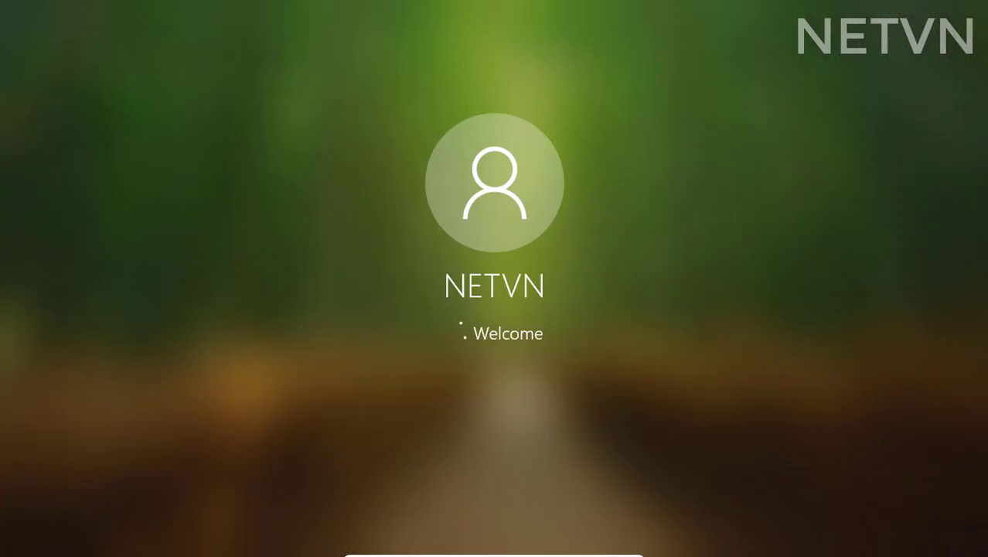